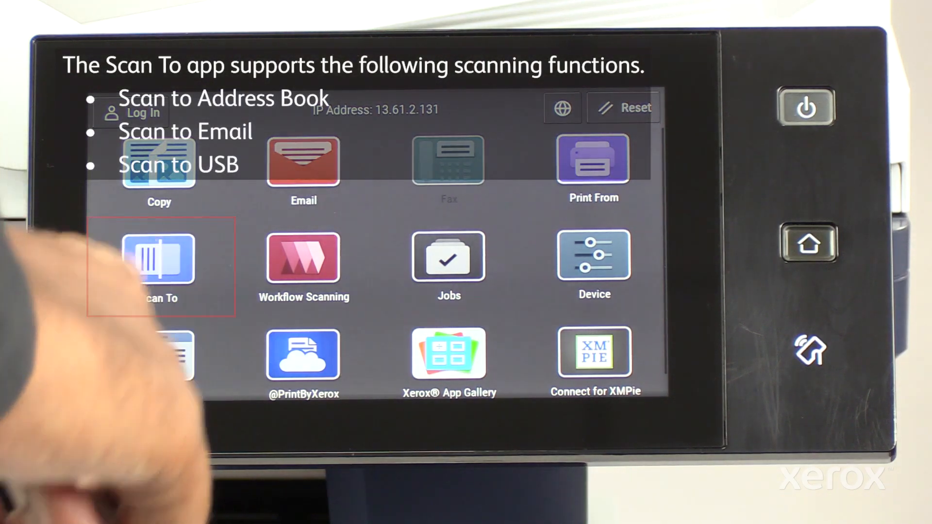
pyautogui.click(159, 267)
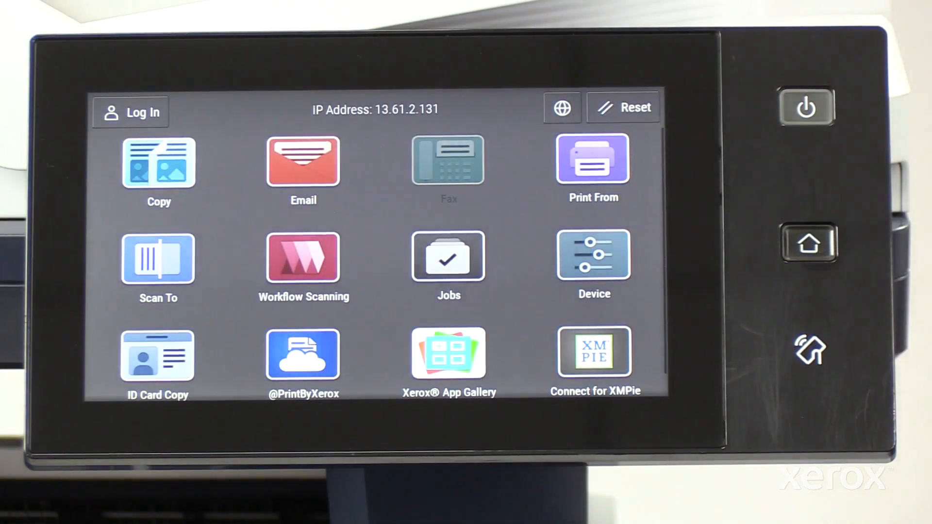
pyautogui.click(158, 259)
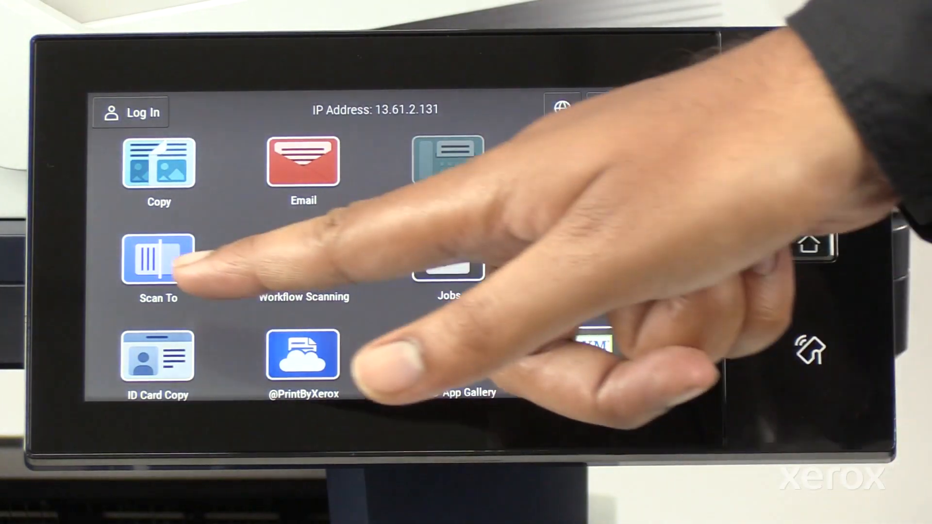
pyautogui.click(158, 258)
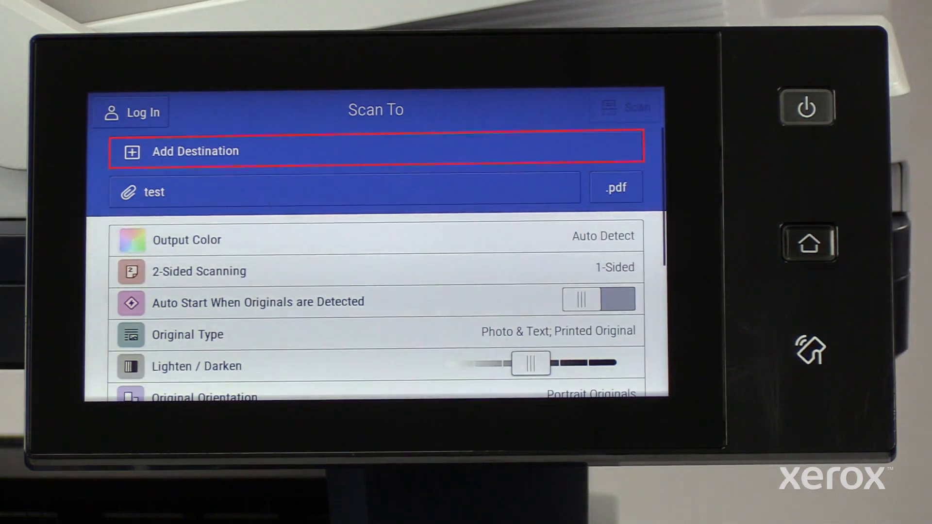
pyautogui.click(194, 151)
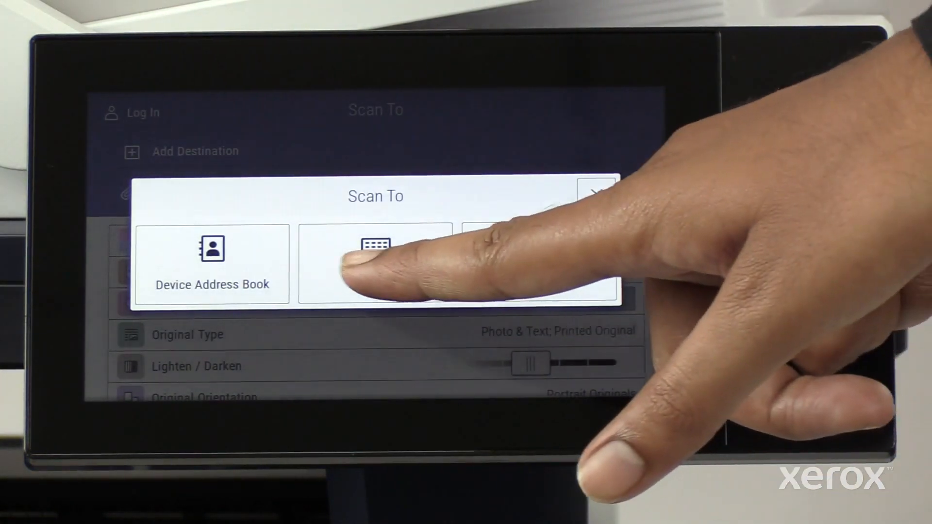
pyautogui.click(375, 246)
pyautogui.write('mail@xerox')
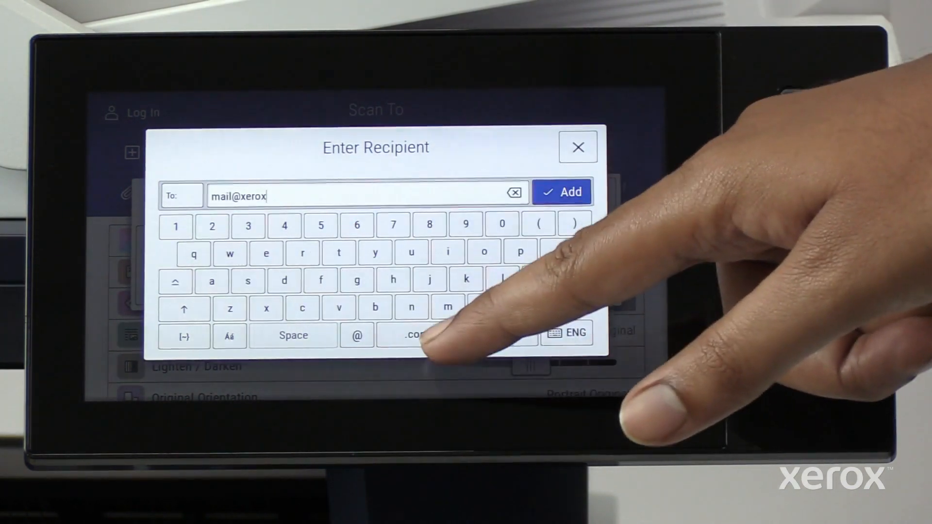
pyautogui.click(562, 192)
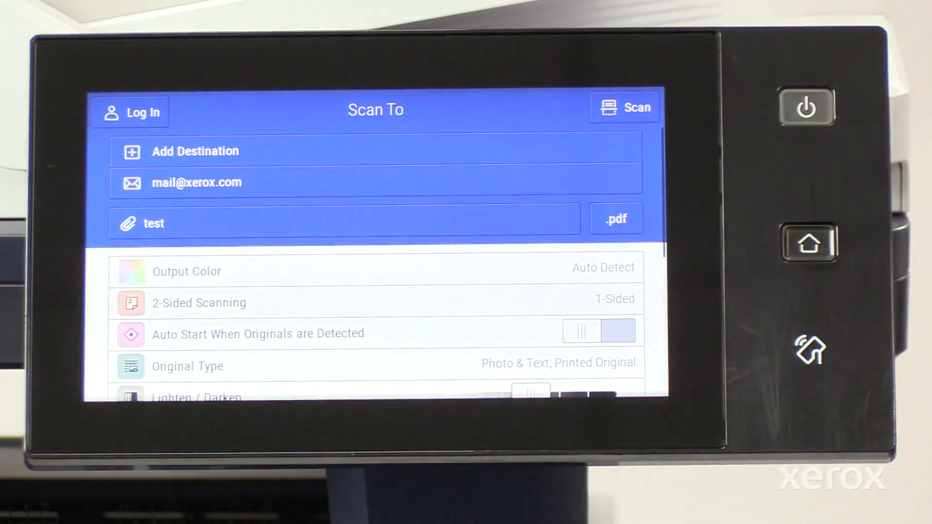
pyautogui.click(625, 108)
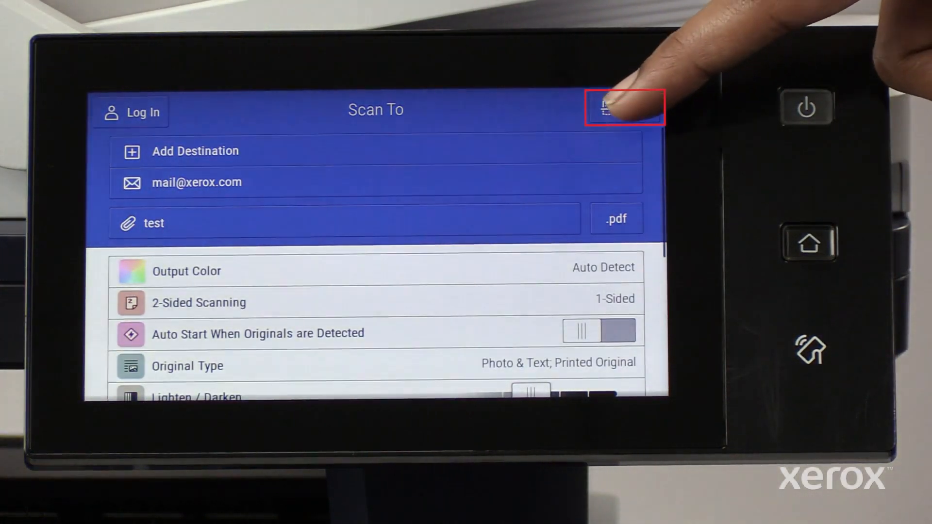
pyautogui.click(623, 109)
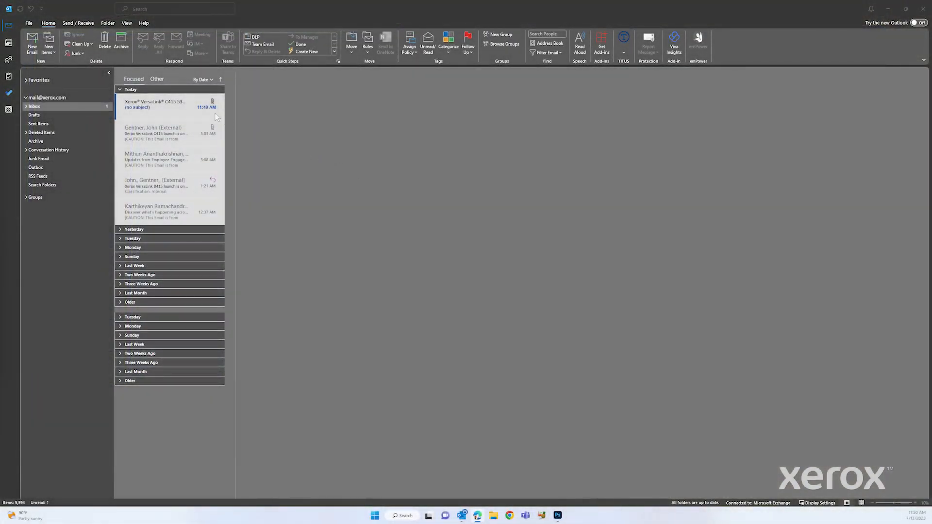
# Open the new Xerox VersaLink scan message at the top of the Outlook inbox
pyautogui.click(169, 104)
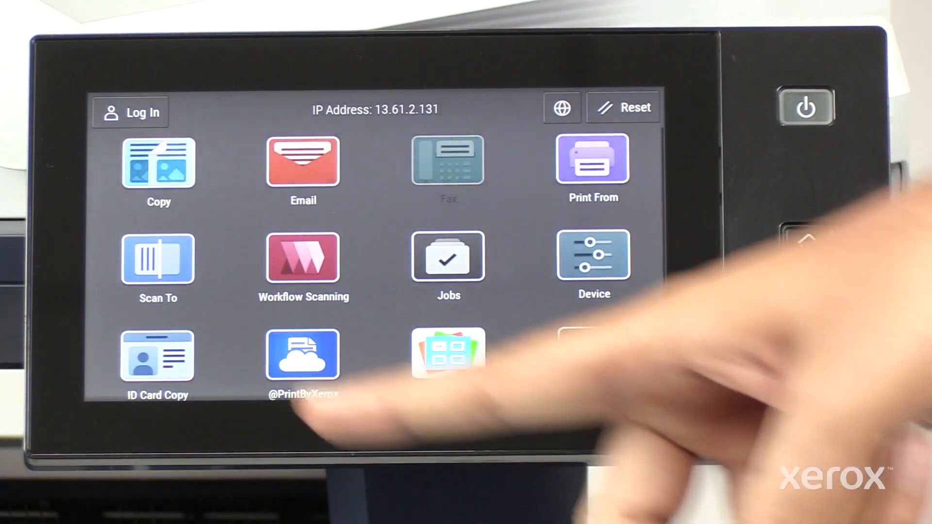
# Scan to a contact picked from the Device Address Book and dismiss the Completed message
pyautogui.click(157, 258)
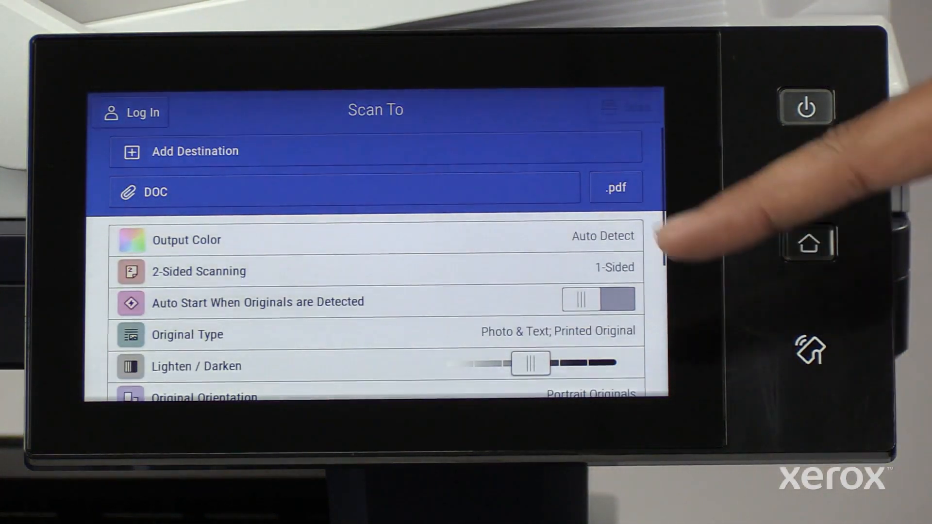
pyautogui.click(194, 151)
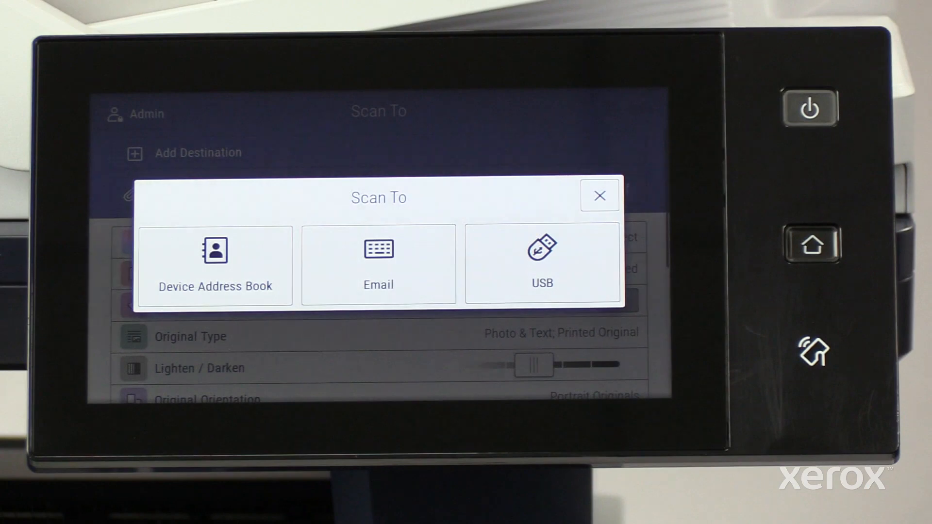
pyautogui.click(215, 265)
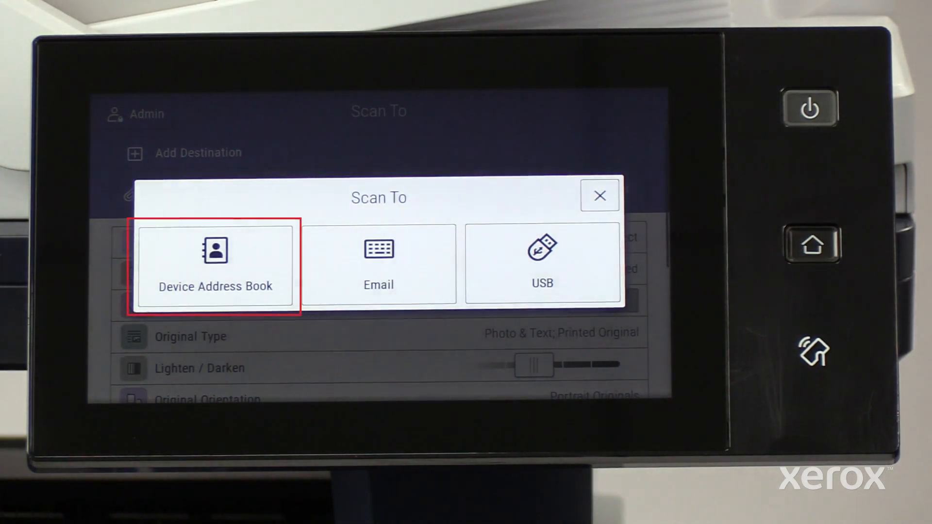
pyautogui.click(215, 266)
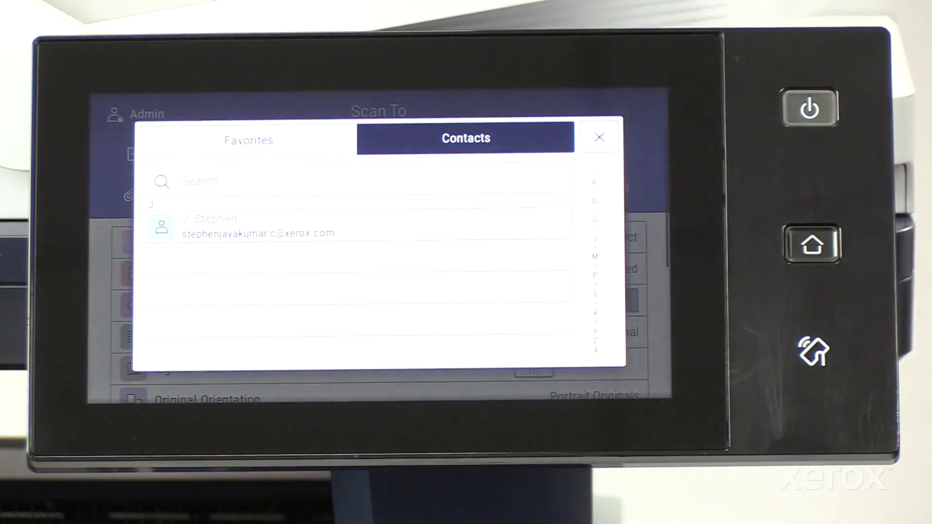
pyautogui.click(267, 226)
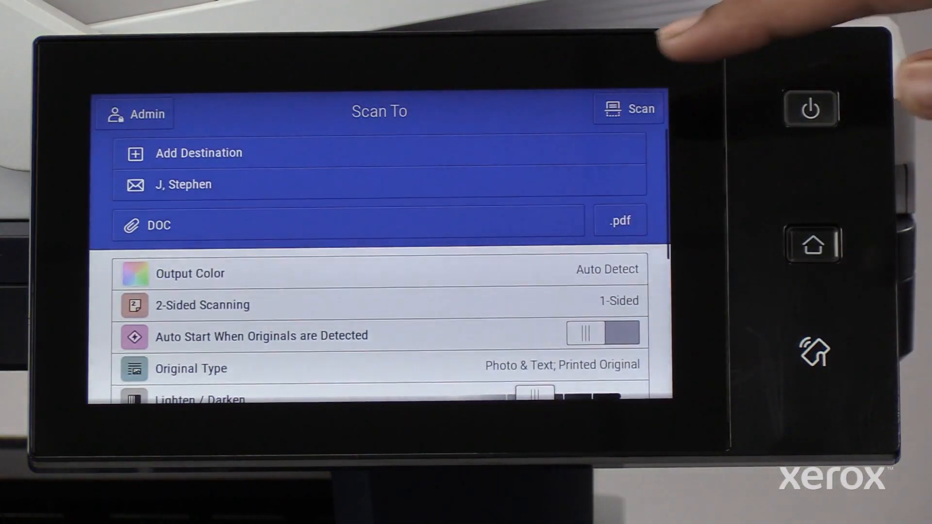
pyautogui.click(628, 109)
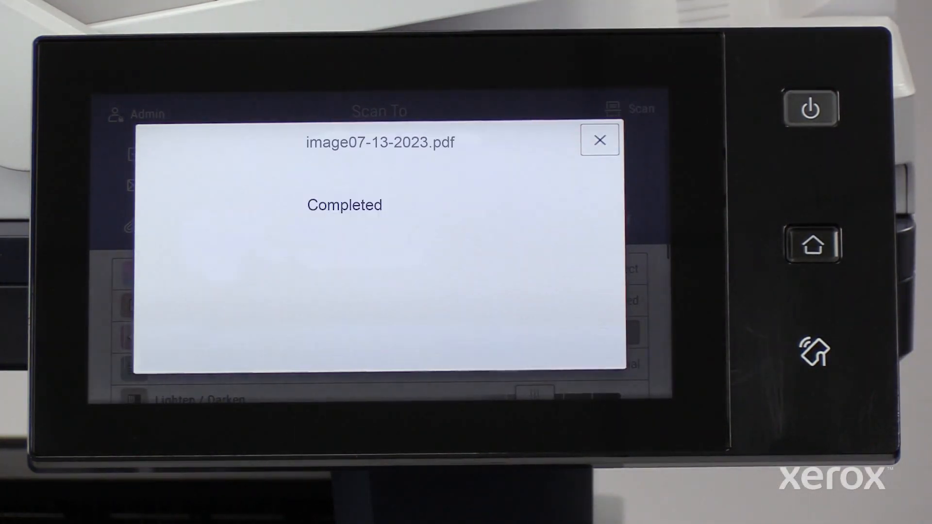
pyautogui.click(599, 140)
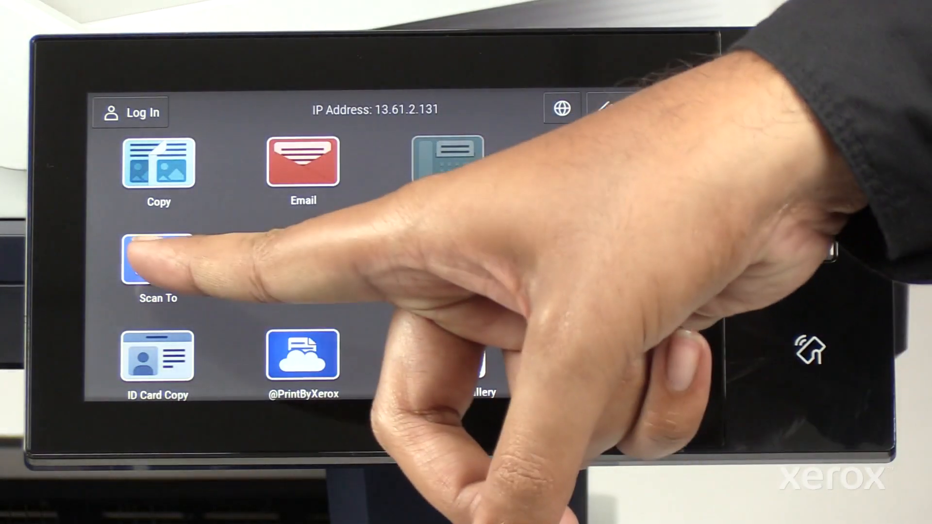
# Reopen Scan To and choose USB as the destination to browse the drive's folders
pyautogui.click(158, 258)
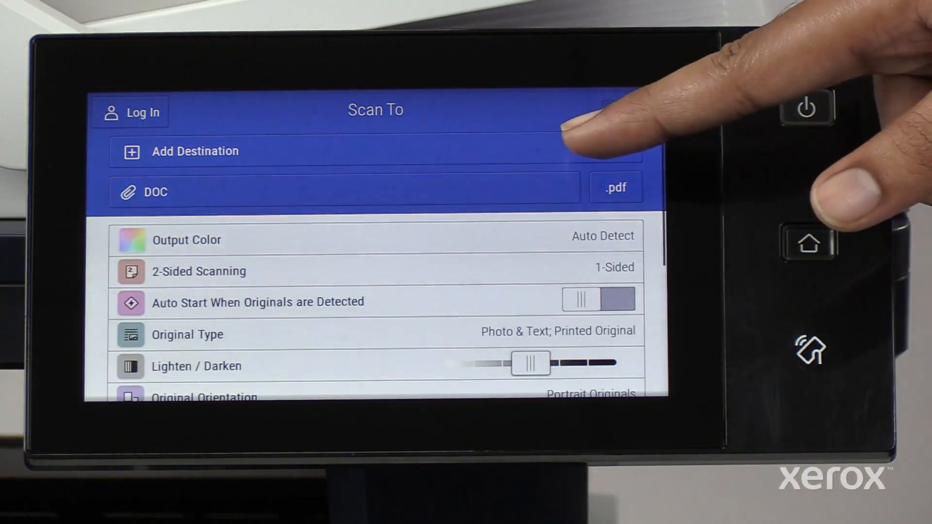
pyautogui.click(194, 151)
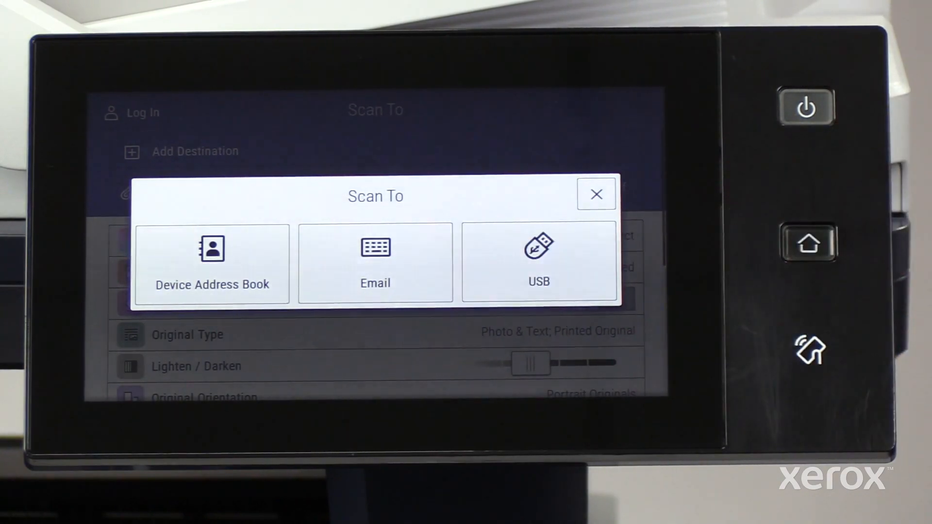
pyautogui.click(538, 262)
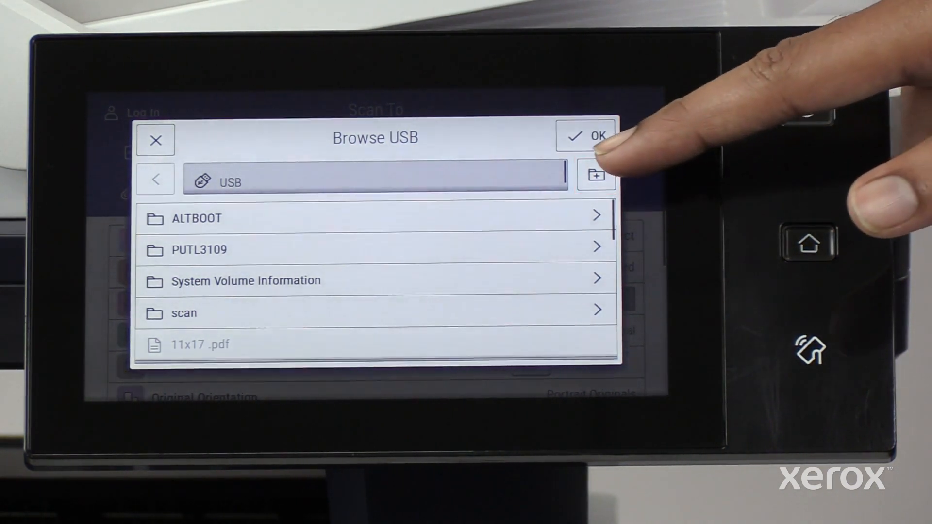
# Scan into the USB drive's 'test' folder as test.pdf and close the Completed dialog
pyautogui.click(596, 176)
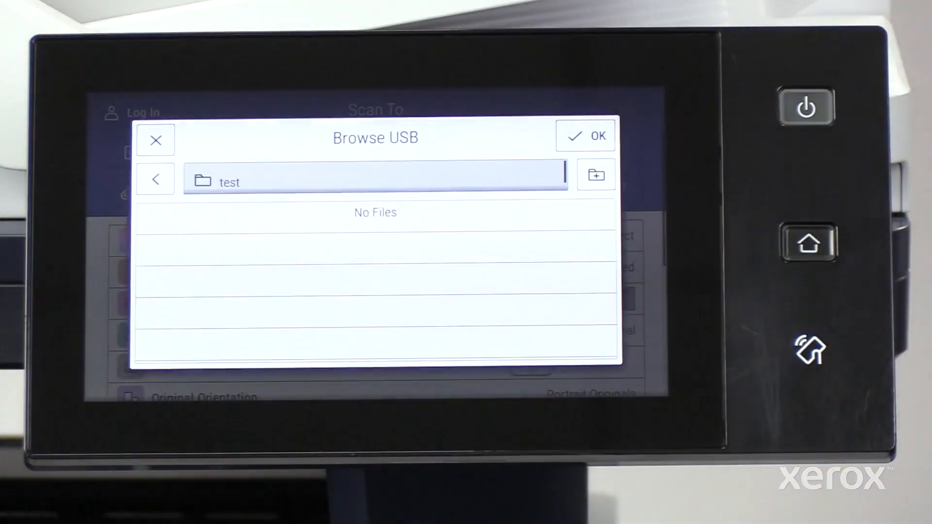
pyautogui.click(586, 135)
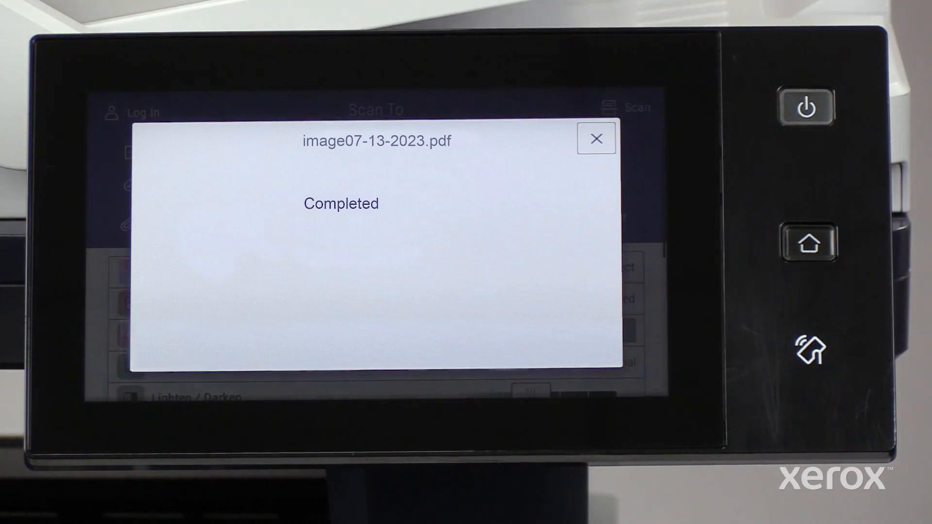
pyautogui.click(596, 138)
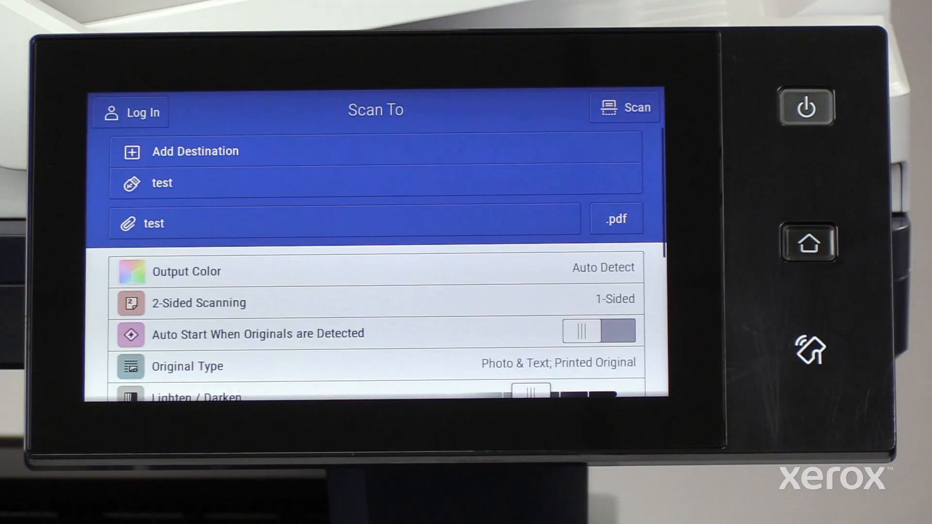